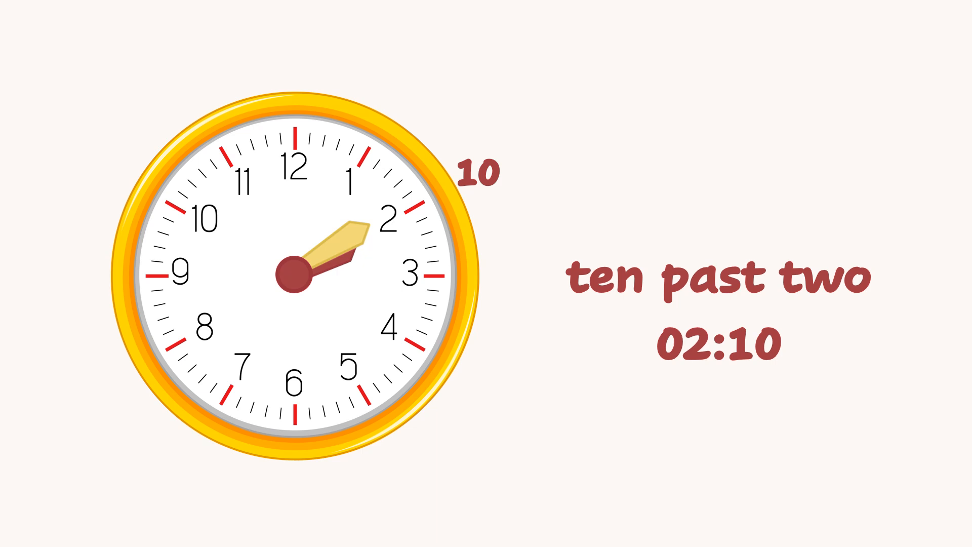
{"action": "scroll", "scroll_direction": "down", "scroll_amount": 3}
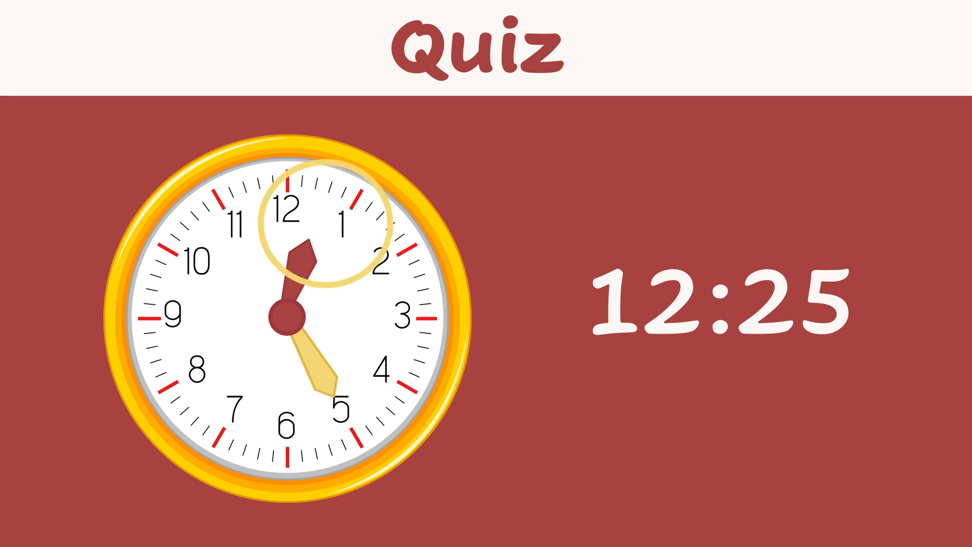
{"action": "mouse_move", "coordinate": [459, 472]}
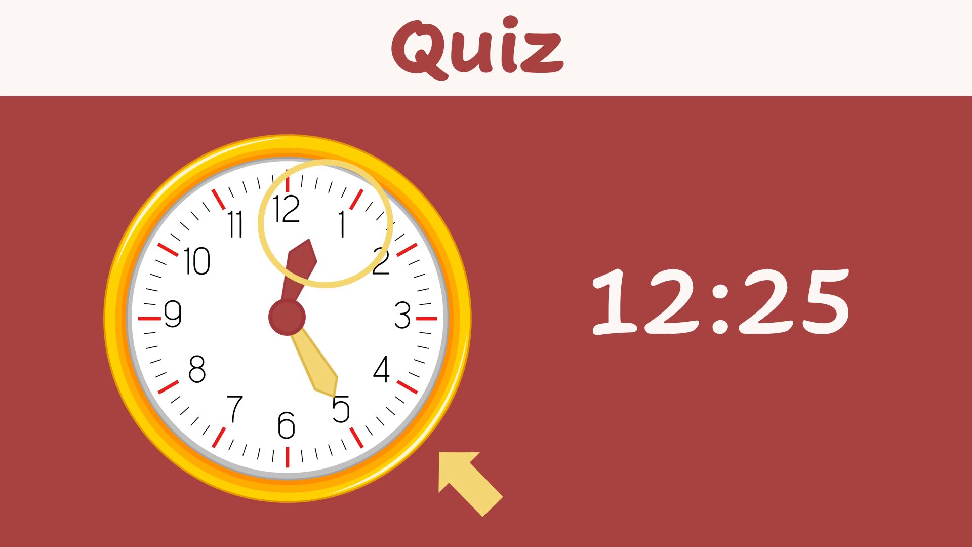